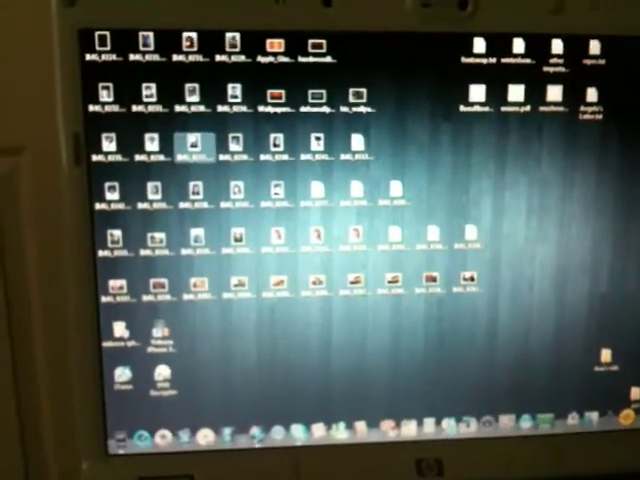
Reach Control Panel from the Start menu to get to Folder Options
{"action": "left_click", "coordinate": [118, 436]}
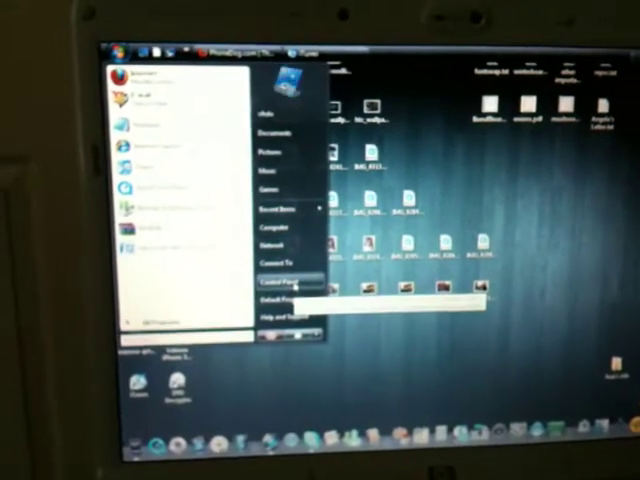
{"action": "left_click", "coordinate": [280, 280]}
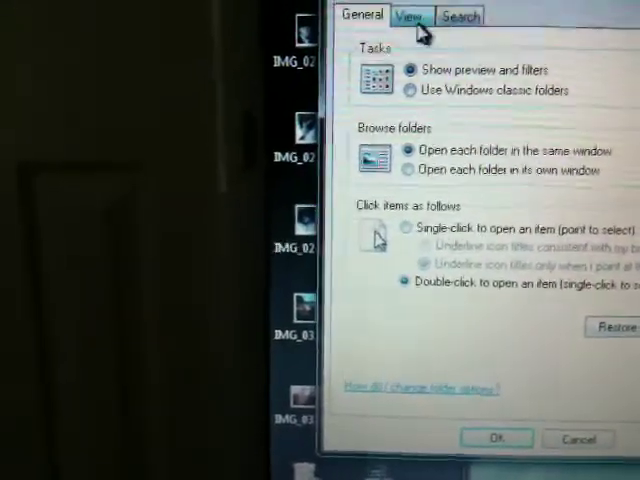
Show the View settings that control how files appear in folders
{"action": "left_click", "coordinate": [408, 16]}
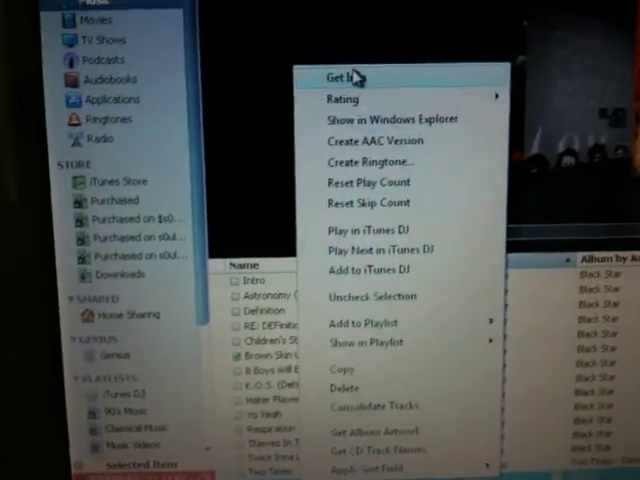
In the song's Get Info options, enable custom Start Time and Stop Time
{"action": "left_click", "coordinate": [340, 76]}
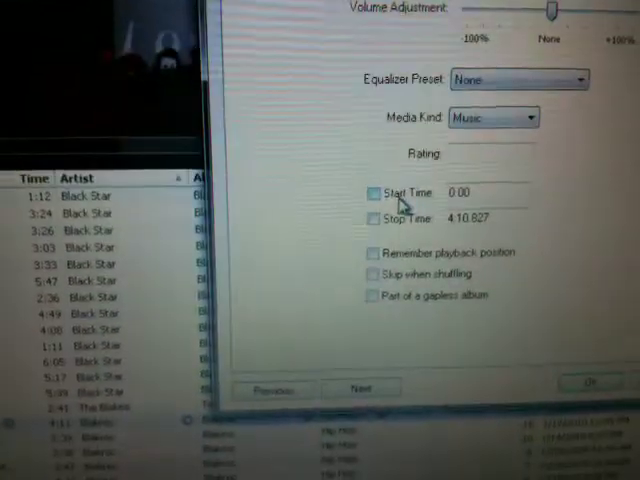
{"action": "left_click", "coordinate": [374, 192]}
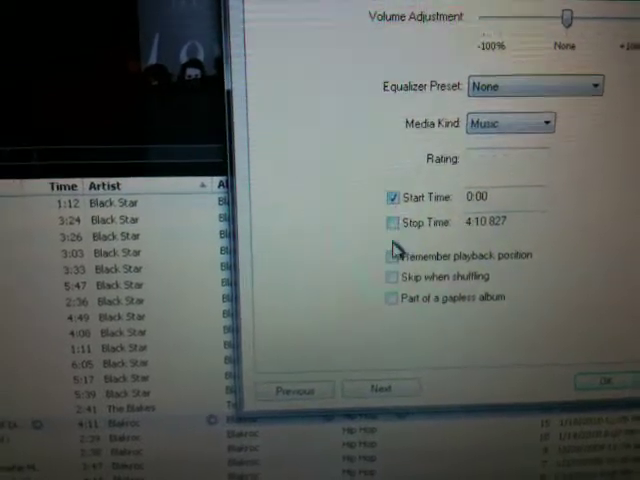
{"action": "left_click", "coordinate": [392, 222]}
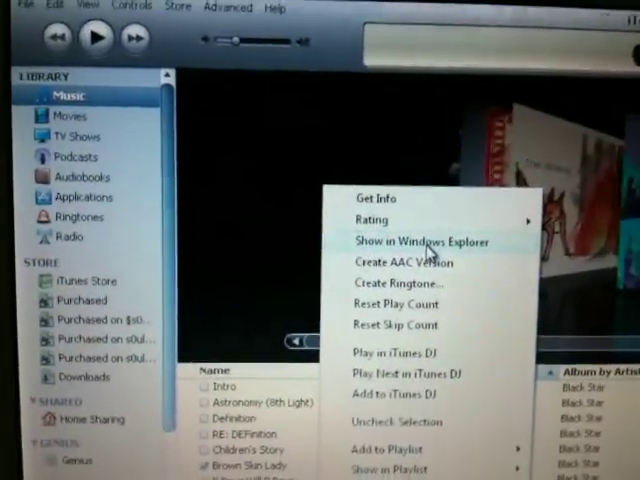
{"action": "left_click", "coordinate": [424, 240]}
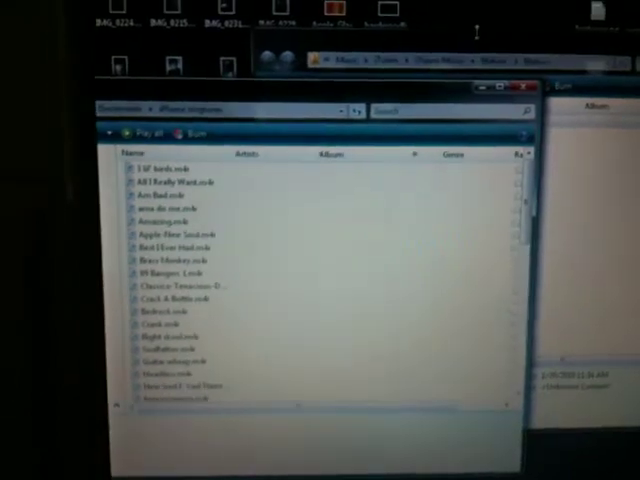
Select the new .m4r ringtone file in the iPhone ringtones folder
{"action": "left_click", "coordinate": [290, 292]}
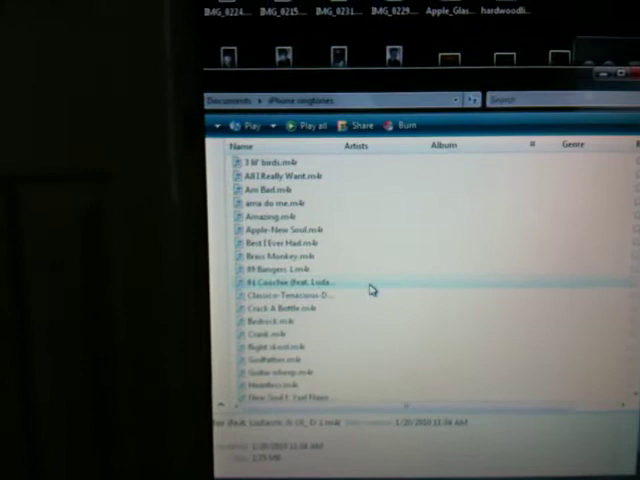